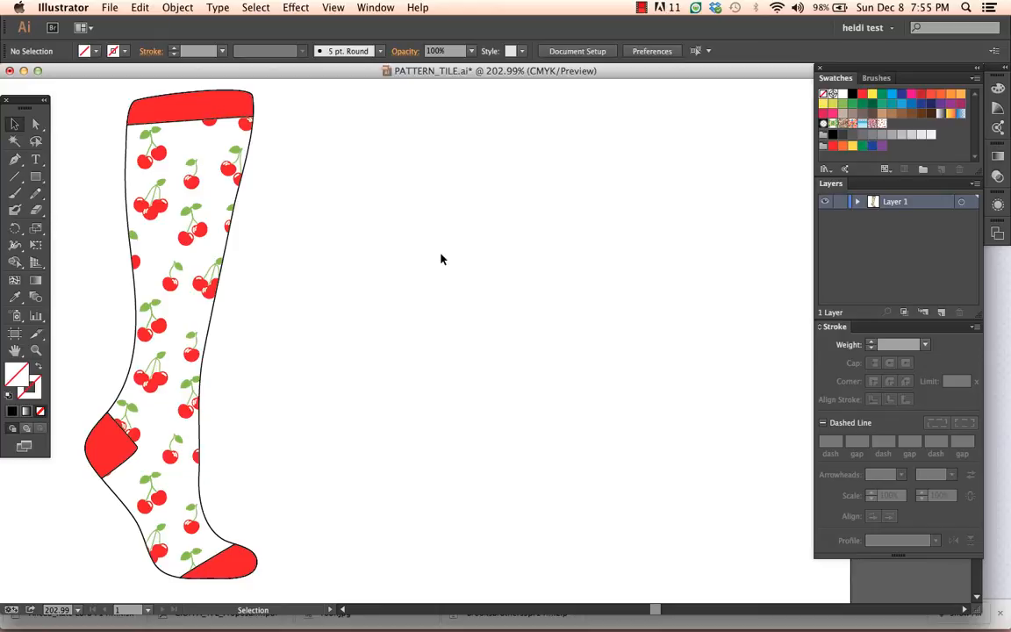
mouse_move(383, 265)
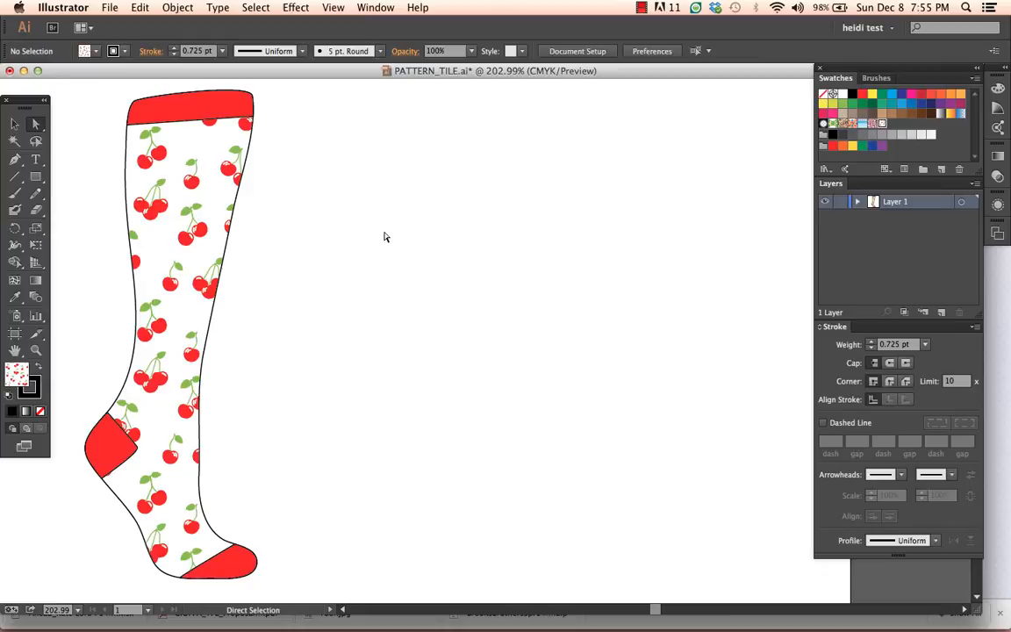
mouse_move(653, 207)
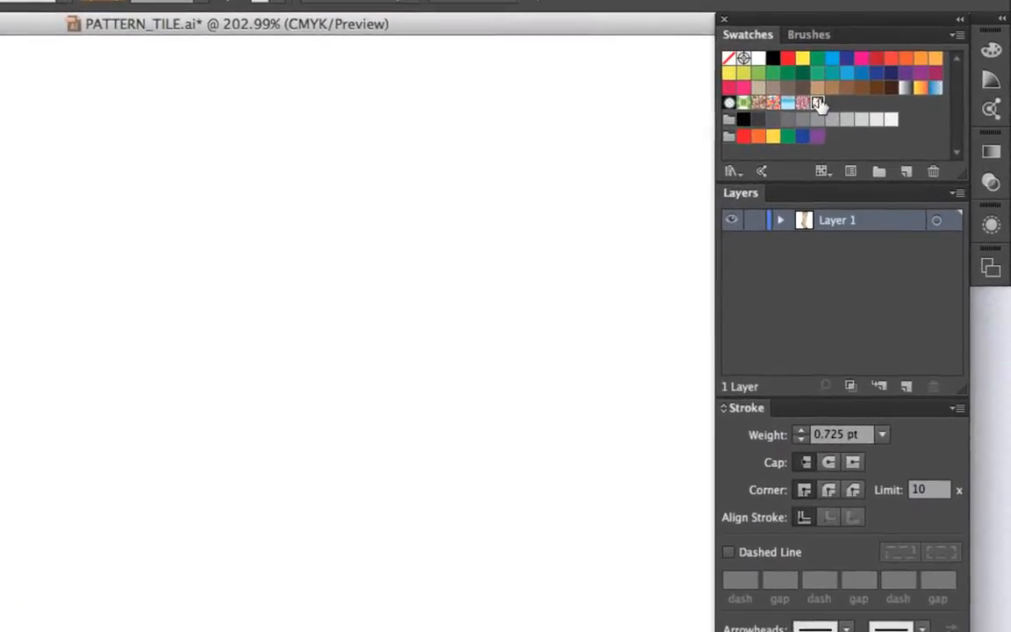
mouse_move(818, 105)
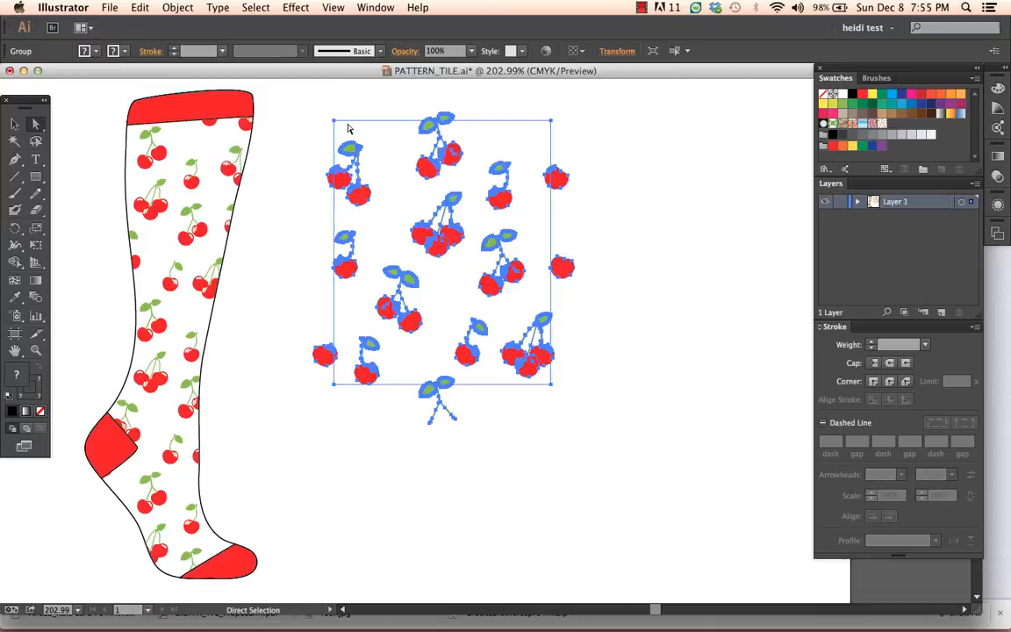
mouse_move(552, 396)
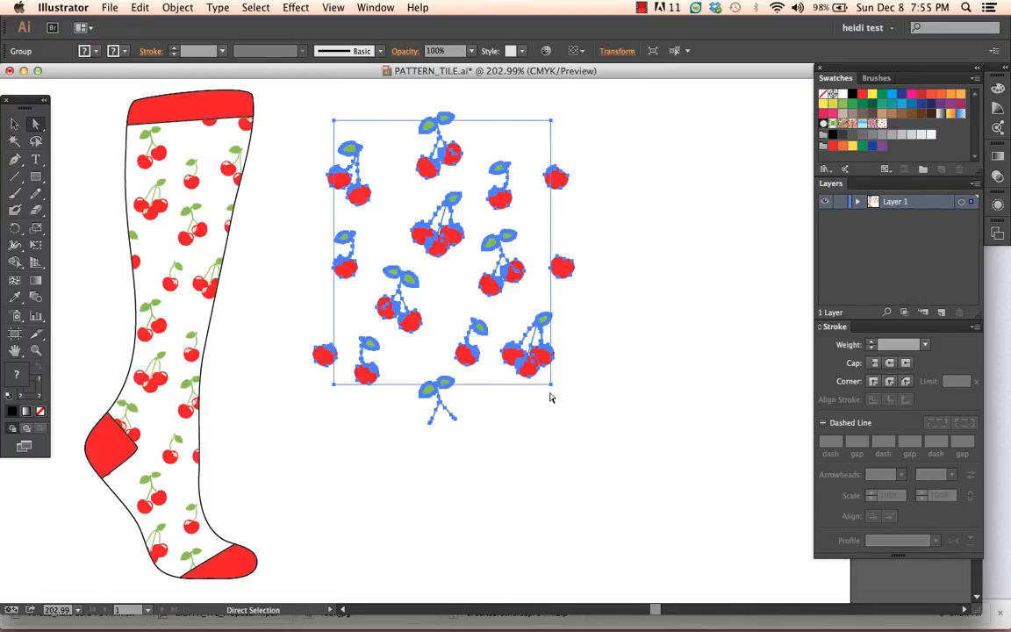
mouse_move(564, 314)
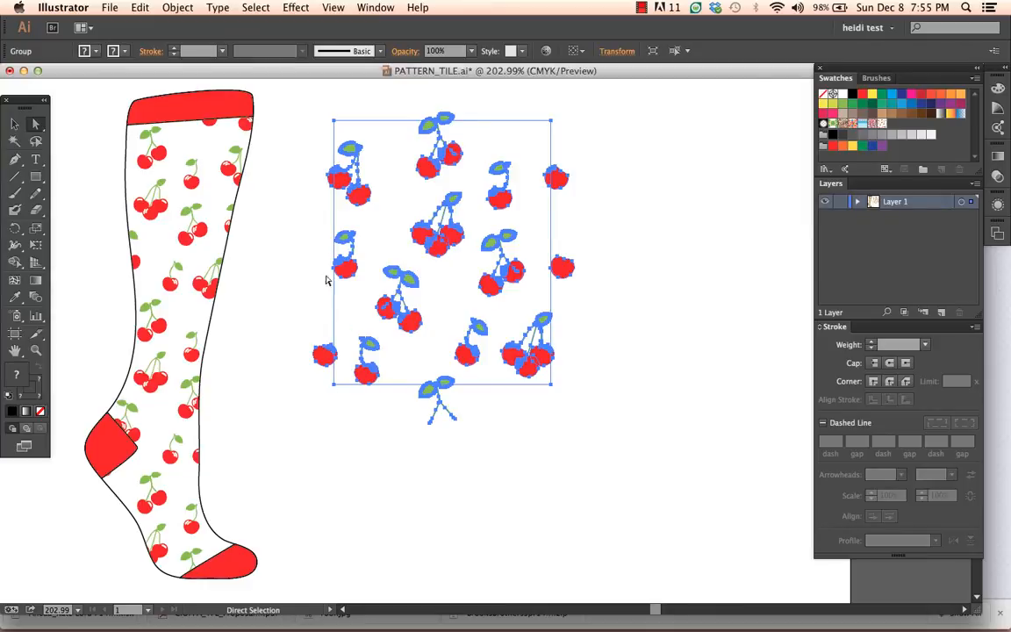
mouse_move(552, 409)
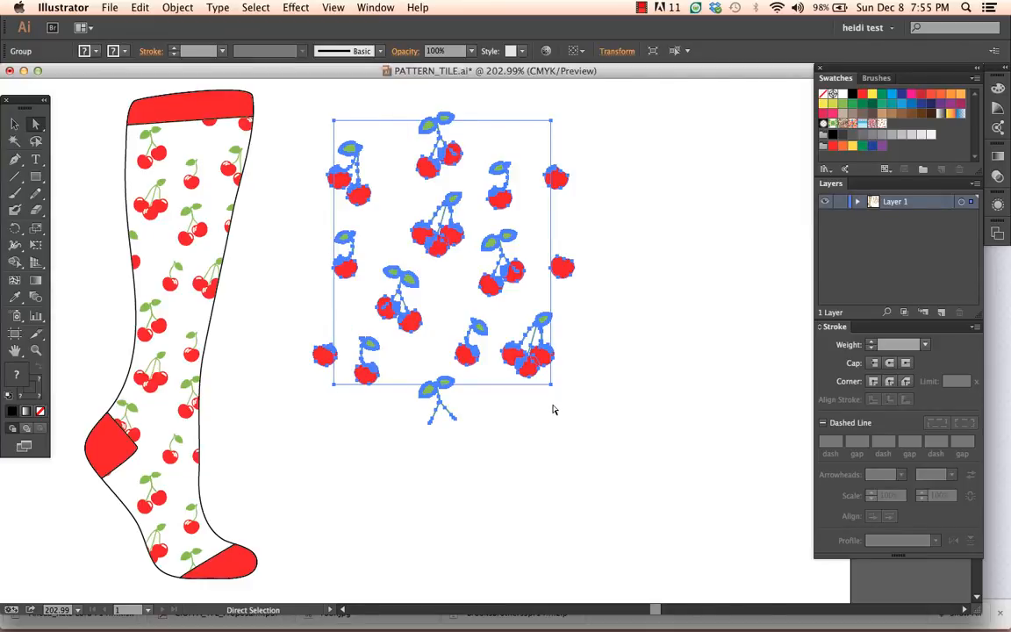
mouse_move(580, 407)
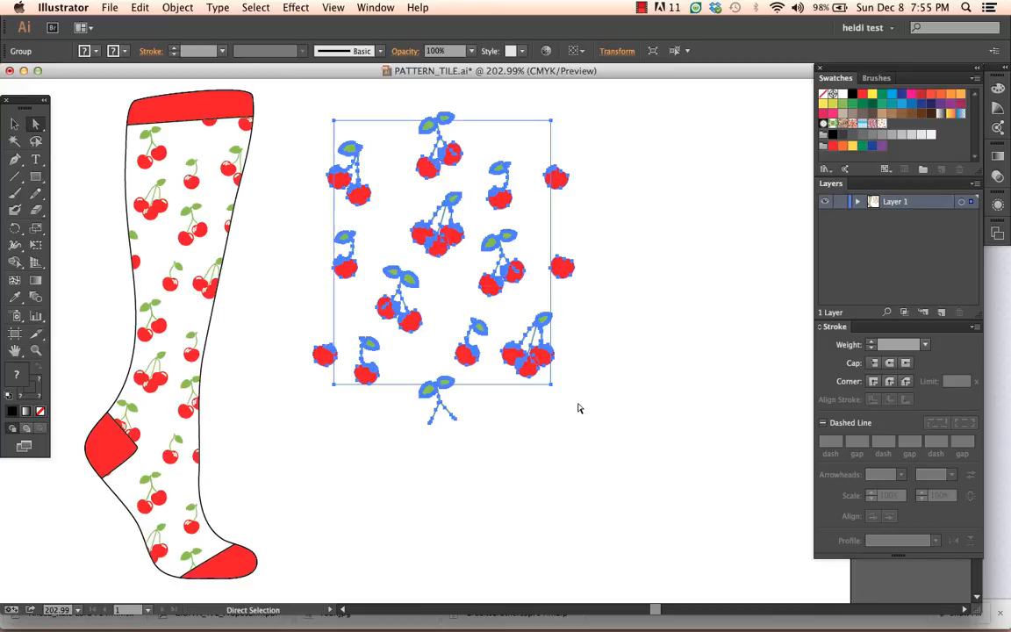
mouse_move(602, 206)
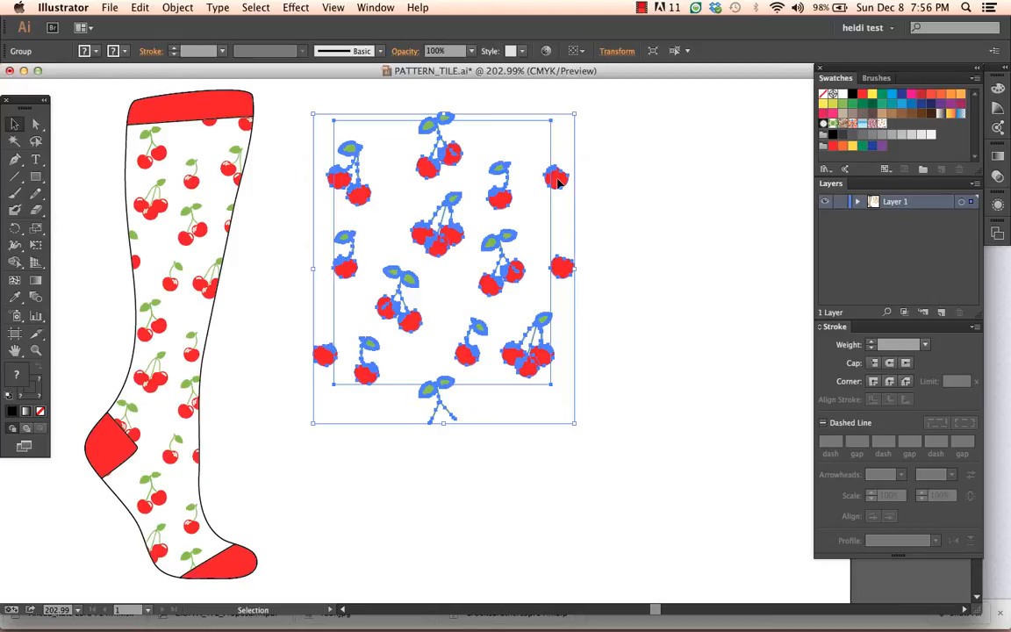
Enter Isolation Mode on the cherry tile group so it can be edited apart from the sock
double_click(555, 179)
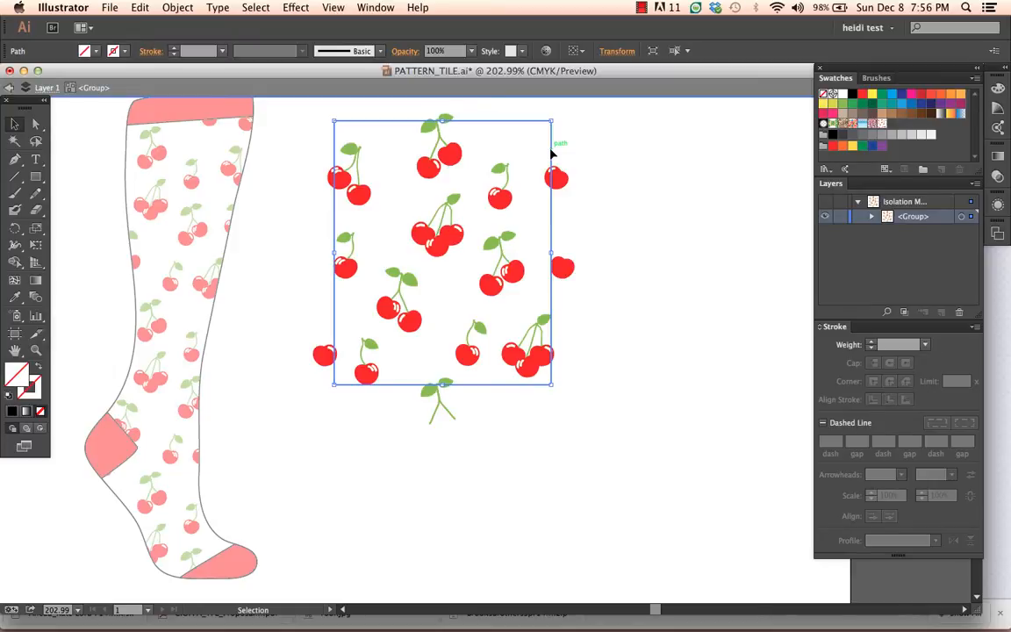
mouse_move(713, 336)
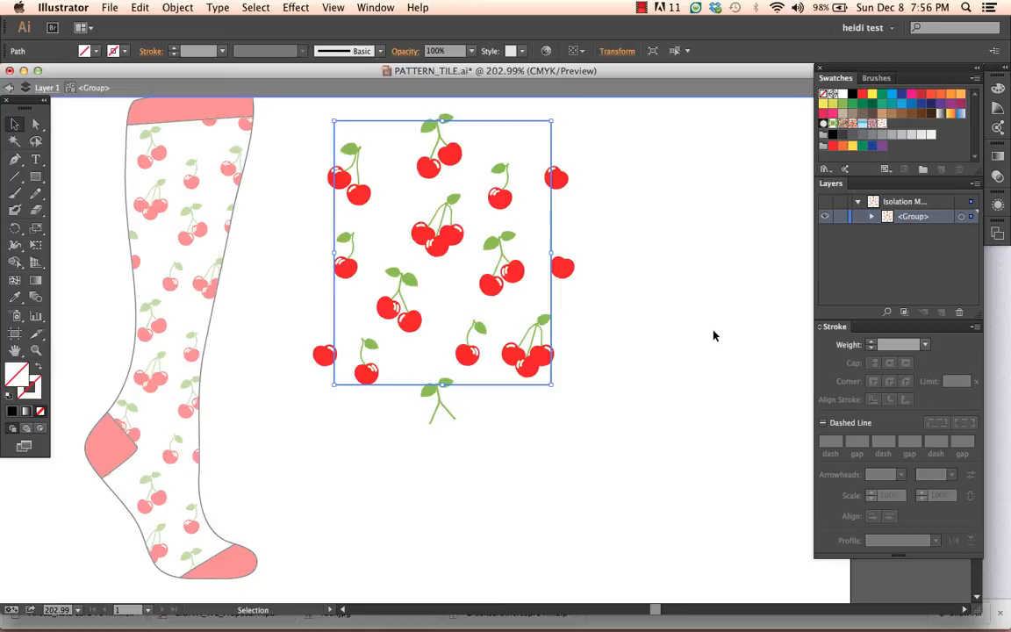
mouse_move(719, 351)
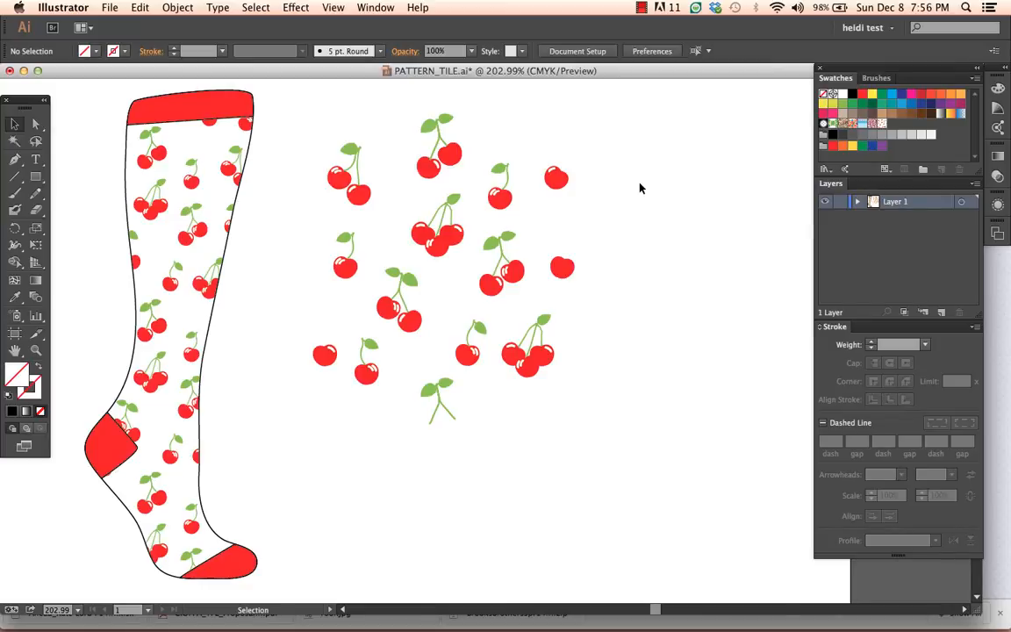
mouse_move(628, 174)
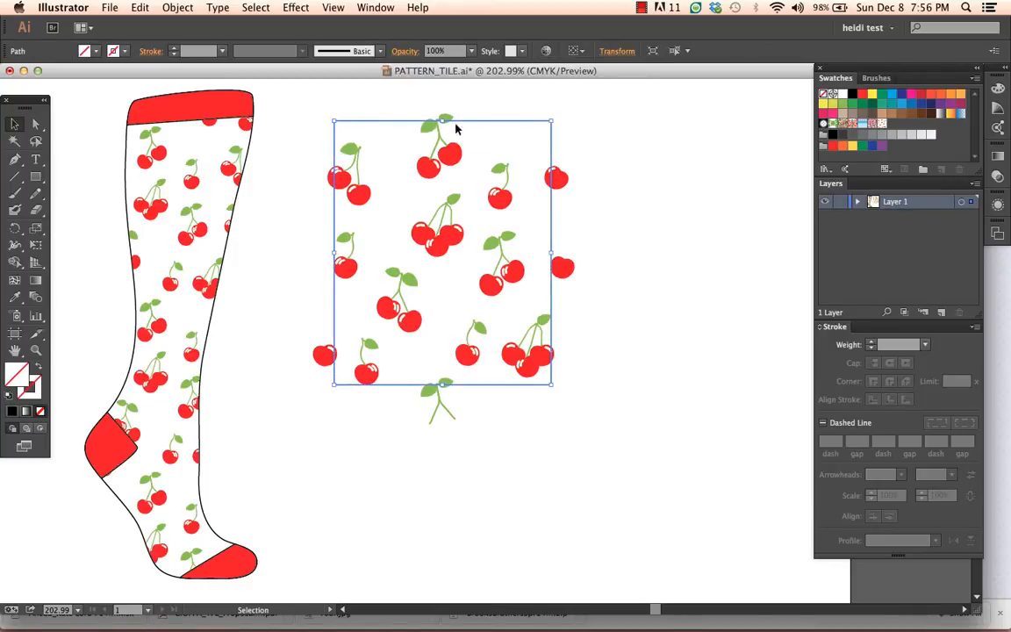
mouse_move(600, 417)
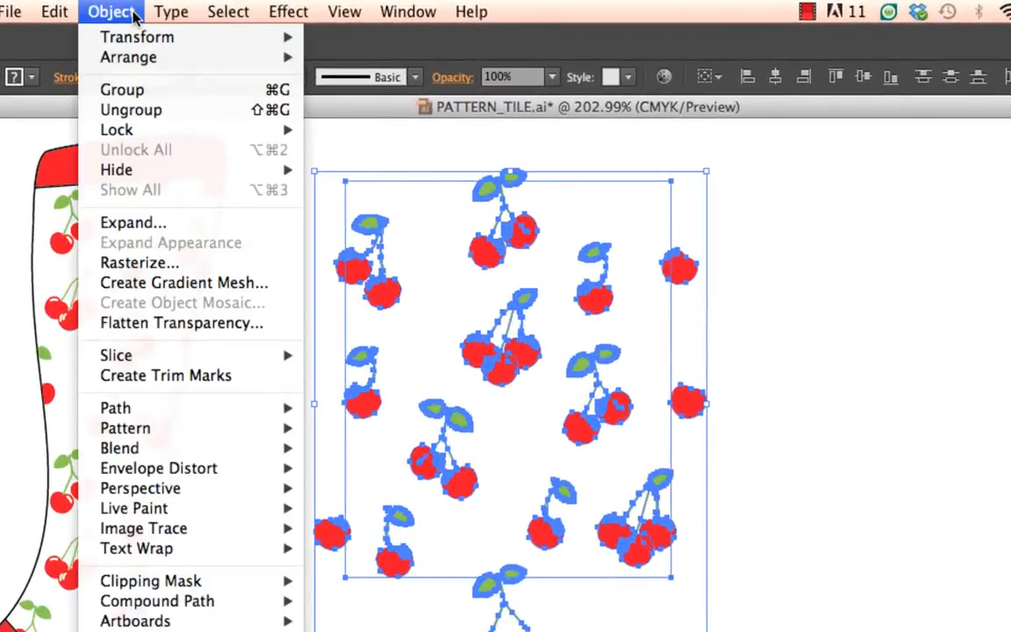
Make a clipping mask trimming the cherries to the square, then select the resulting clip group
left_click(192, 428)
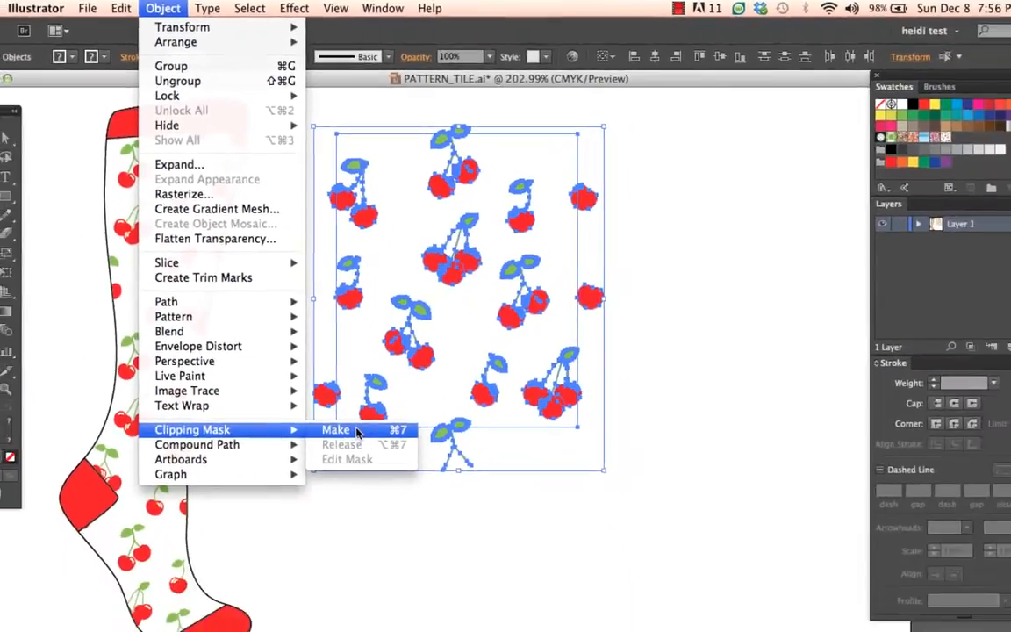
left_click(335, 430)
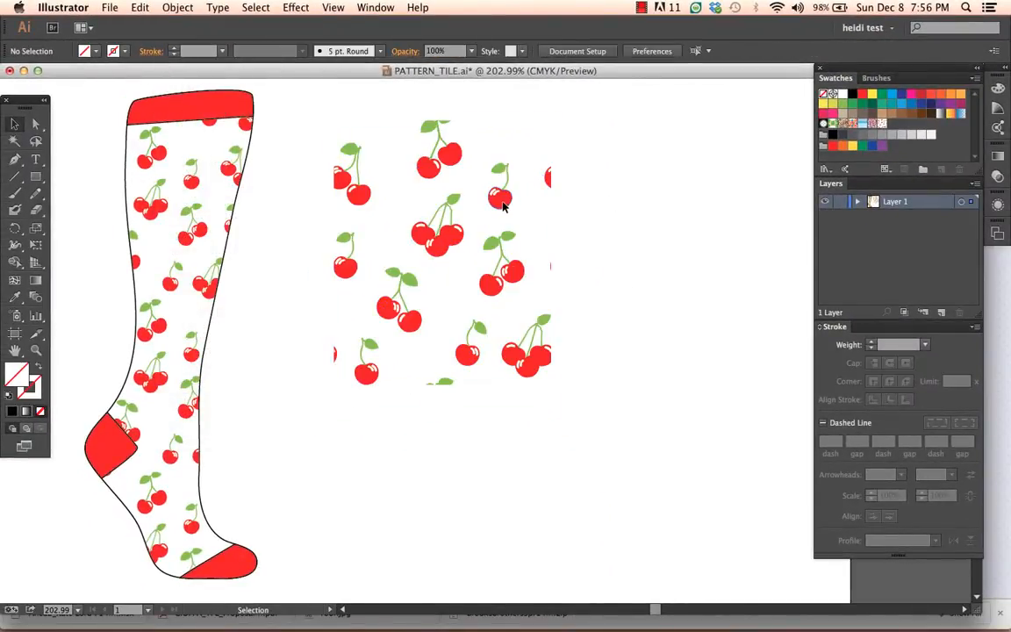
left_click(500, 200)
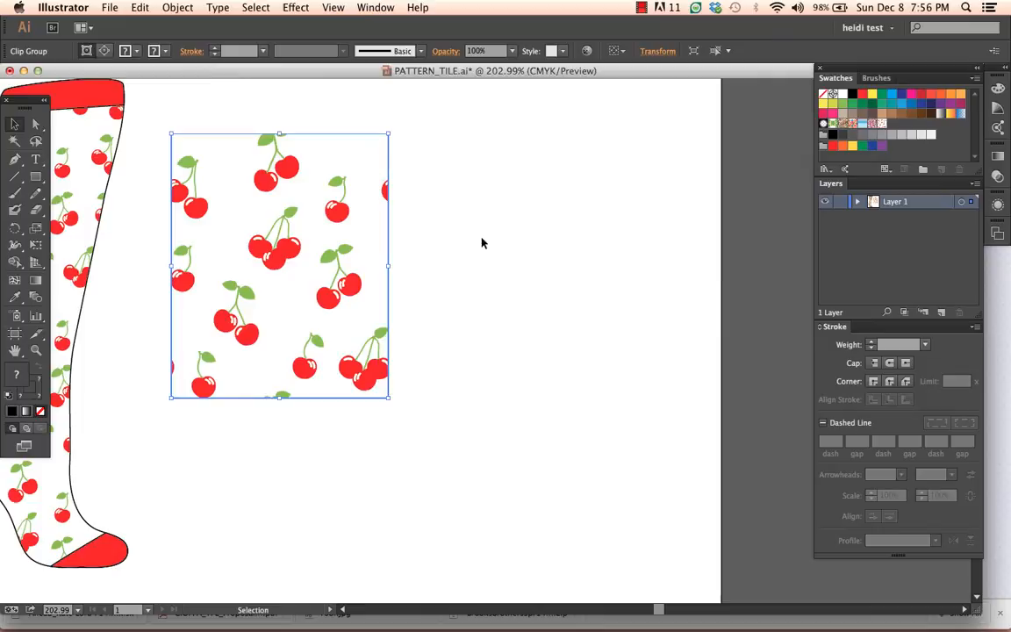
mouse_move(340, 221)
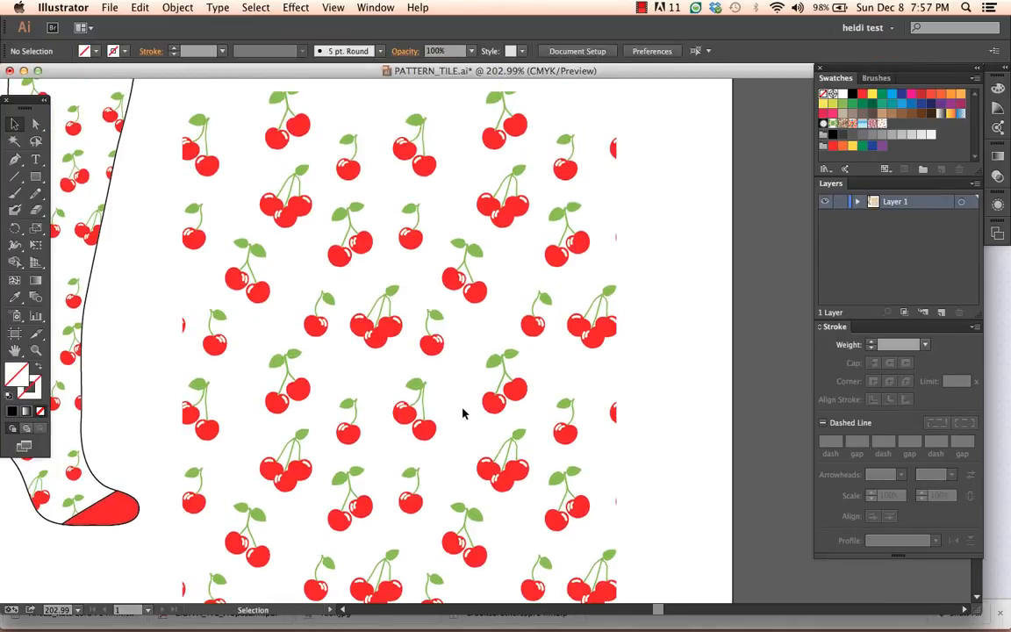
mouse_move(439, 316)
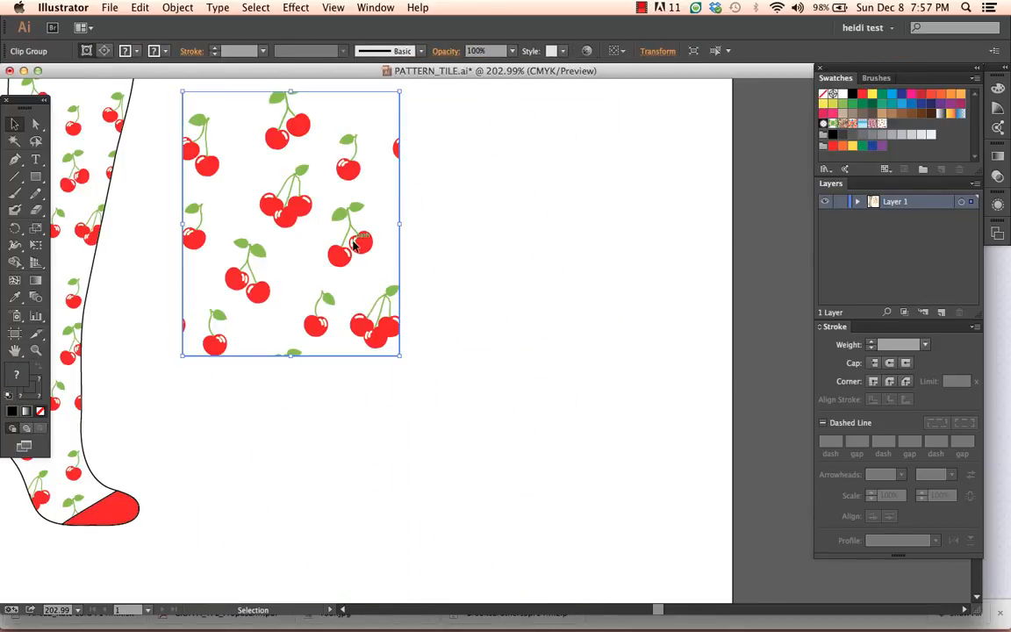
Drag the clipped cherry tile slightly to the right on the canvas
left_click_drag(289, 225, 337, 231)
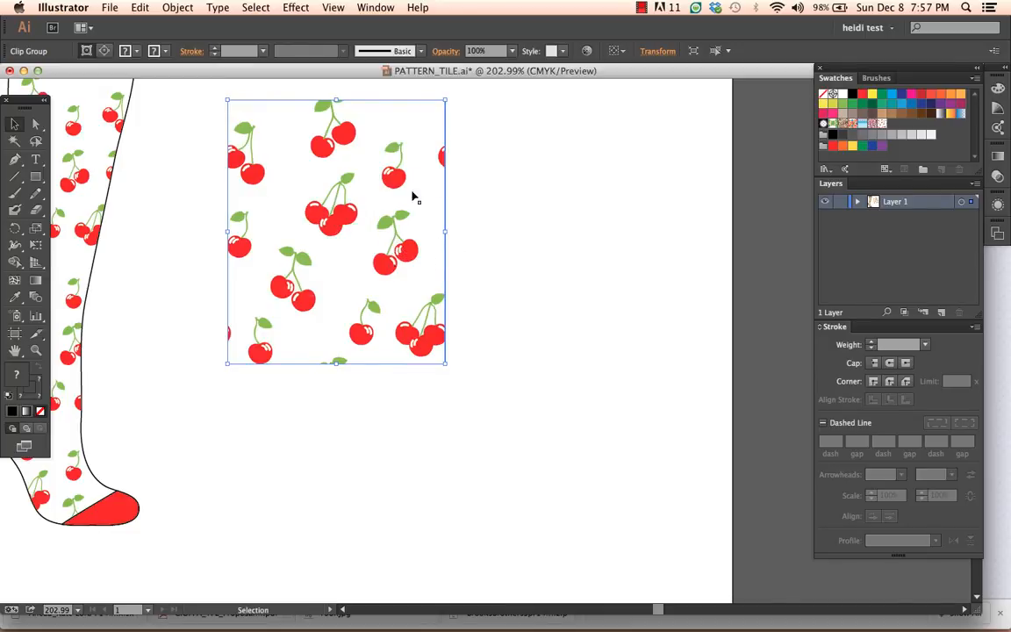
mouse_move(518, 348)
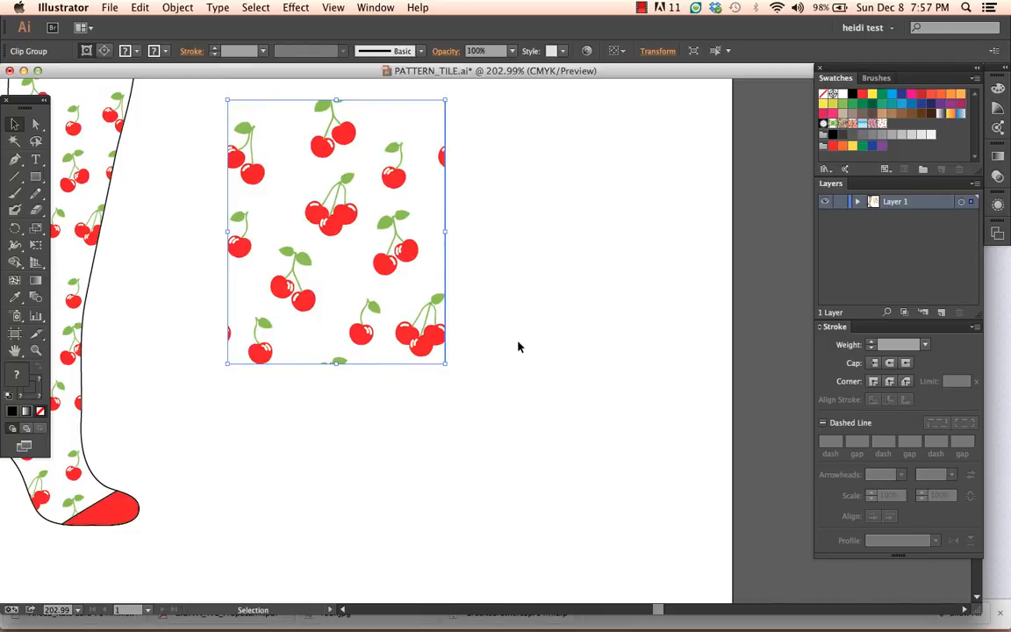